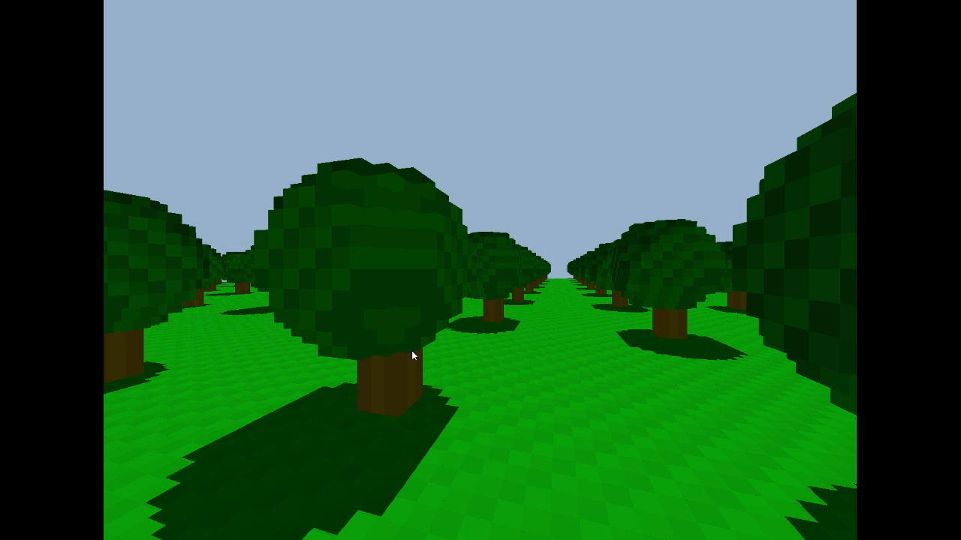
{"action": "mouse_move", "coordinate": [448, 378]}
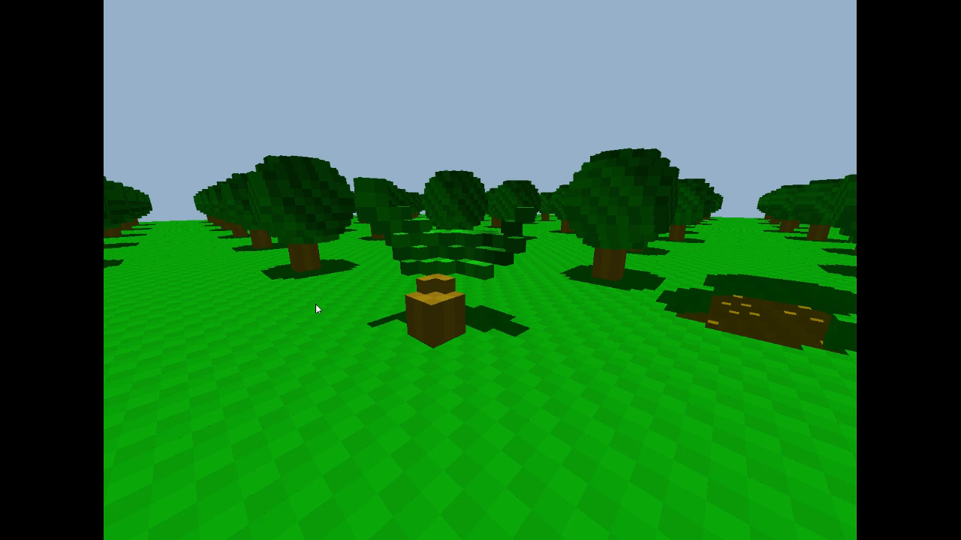
{"action": "mouse_move", "coordinate": [420, 359]}
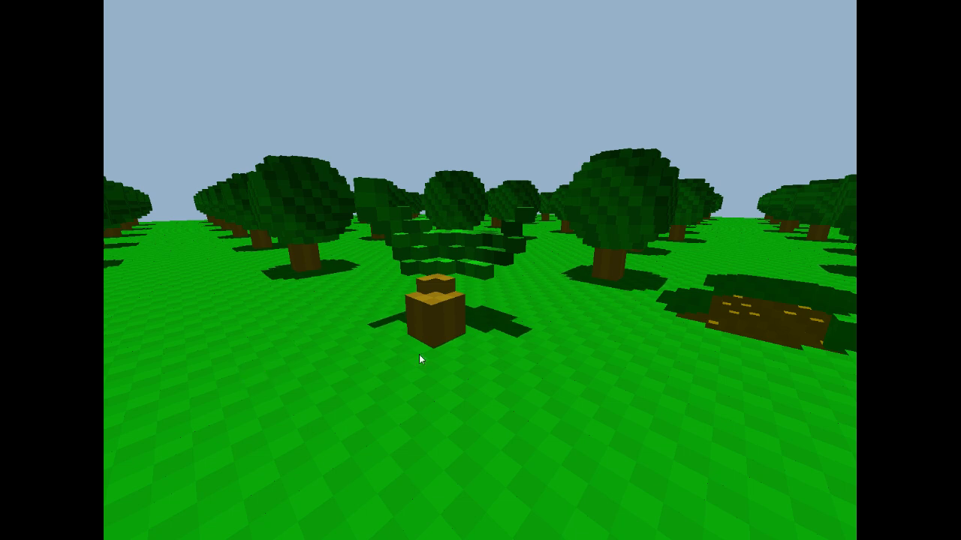